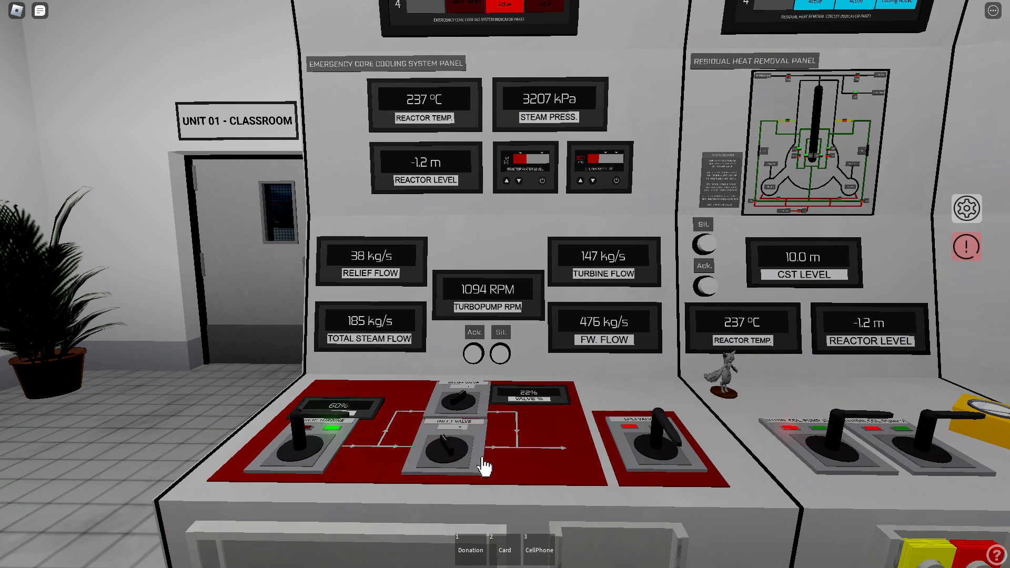
# - Turn the emergency core cooling inlet valve knob to raise Valve % from 22% to 52%
pyautogui.click(448, 448)
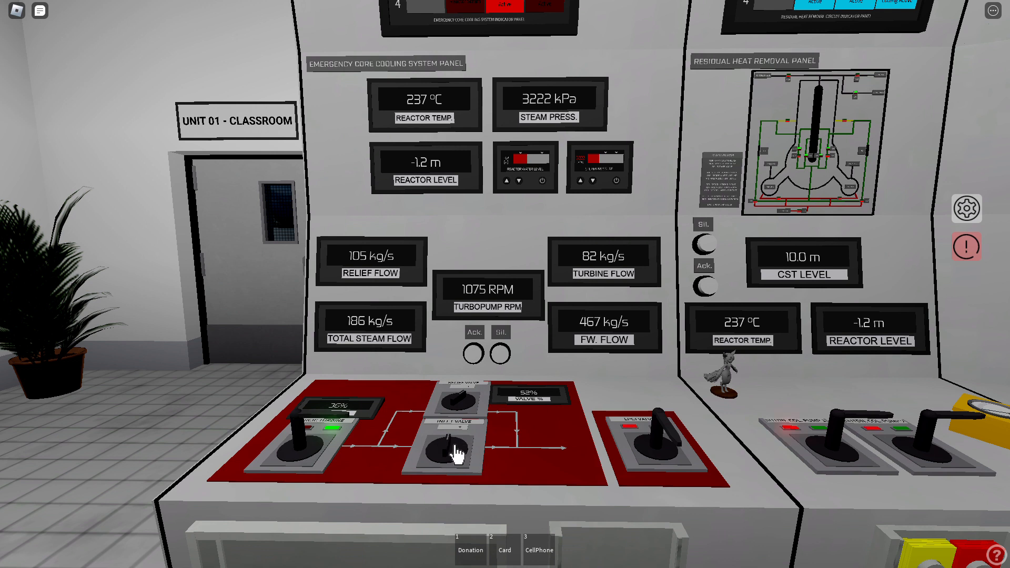
pyautogui.click(451, 445)
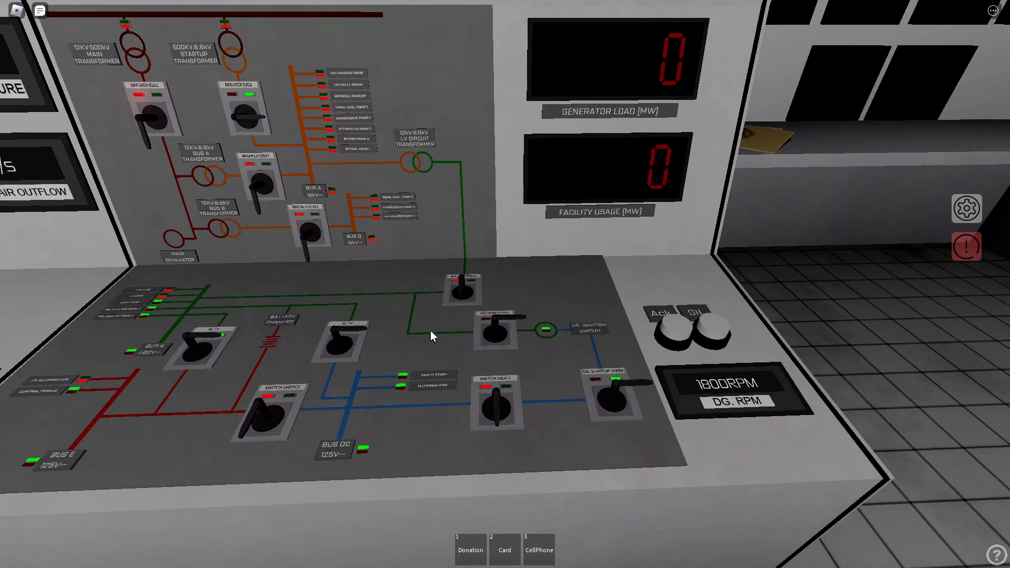
pyautogui.moveTo(287, 290)
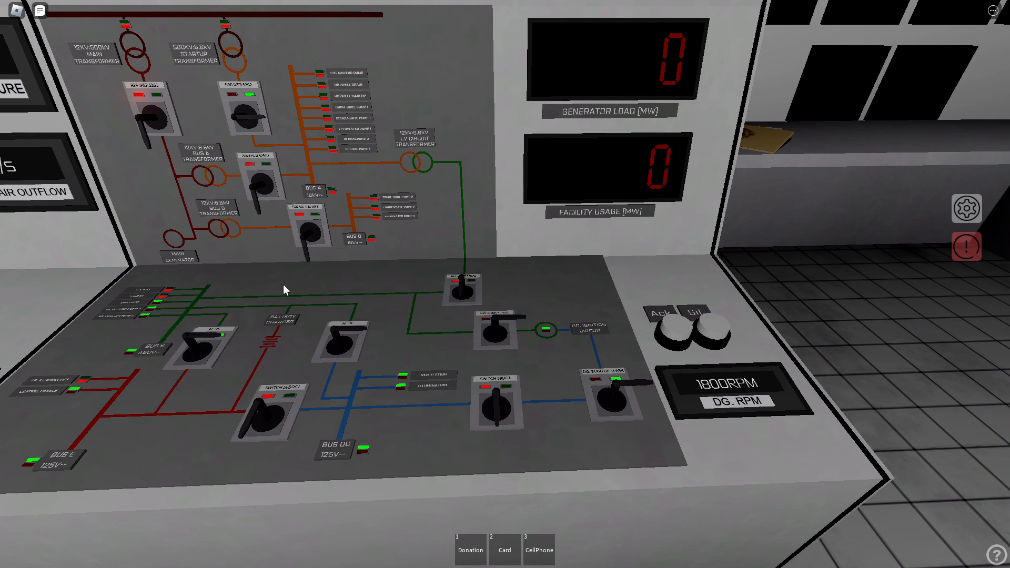
pyautogui.moveTo(382, 328)
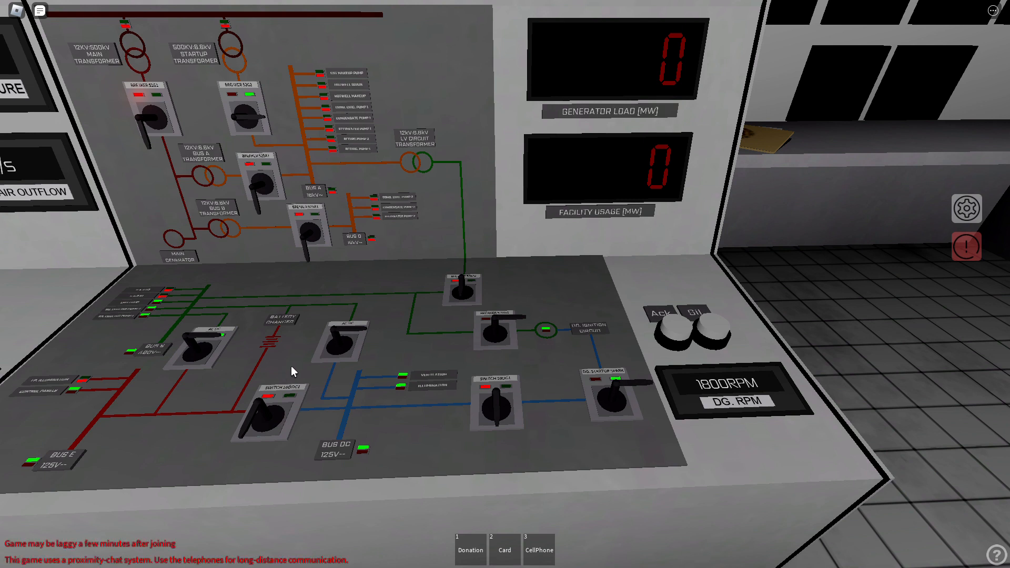
pyautogui.moveTo(375, 333)
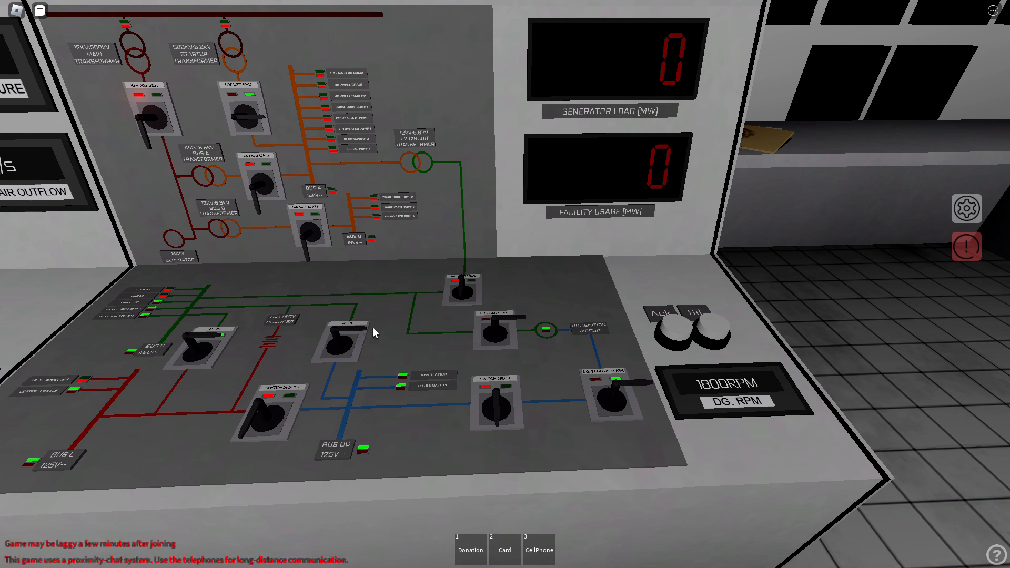